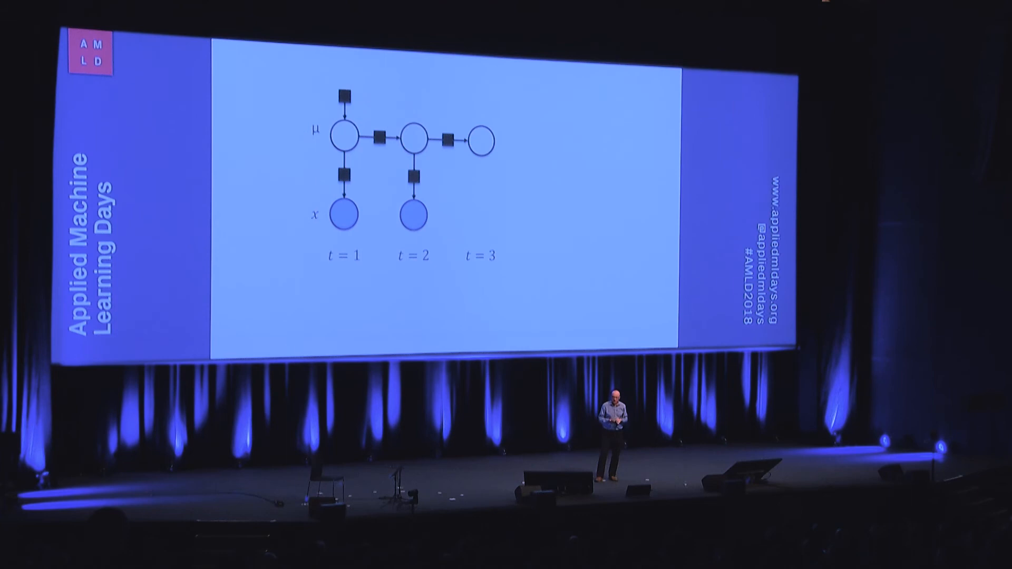
key(Right)
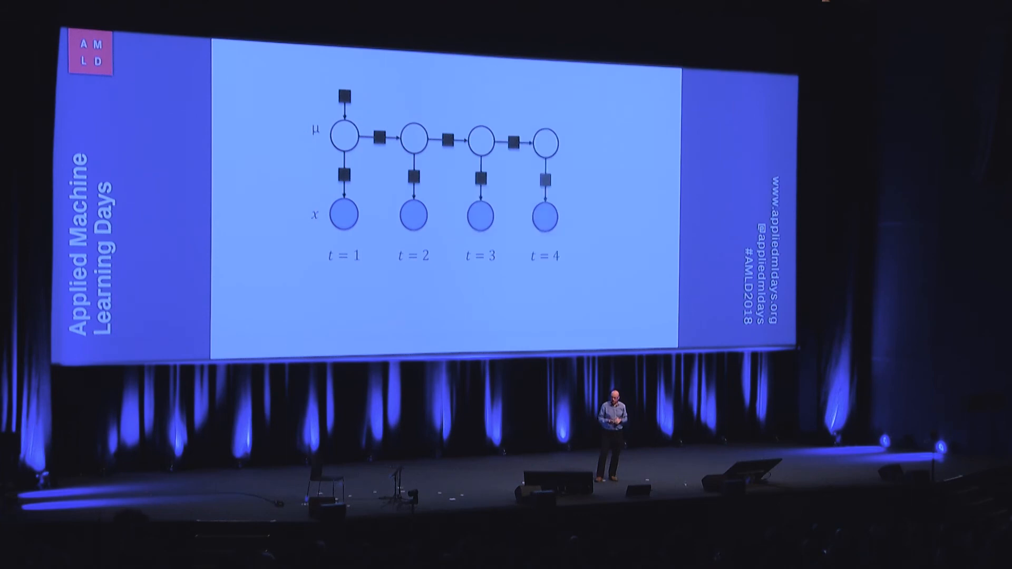